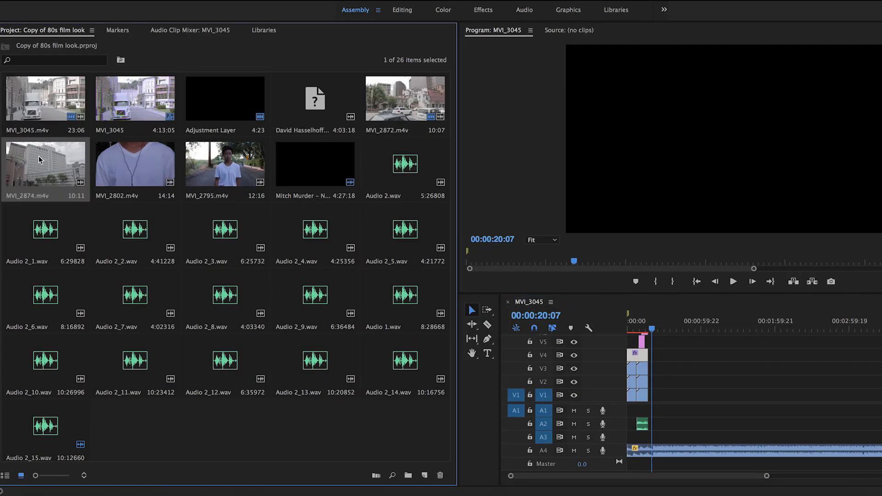
- Place MVI_2874 on the upper track and give it Color Emboss at contrast 250
left_click_drag(45, 164, 660, 388)
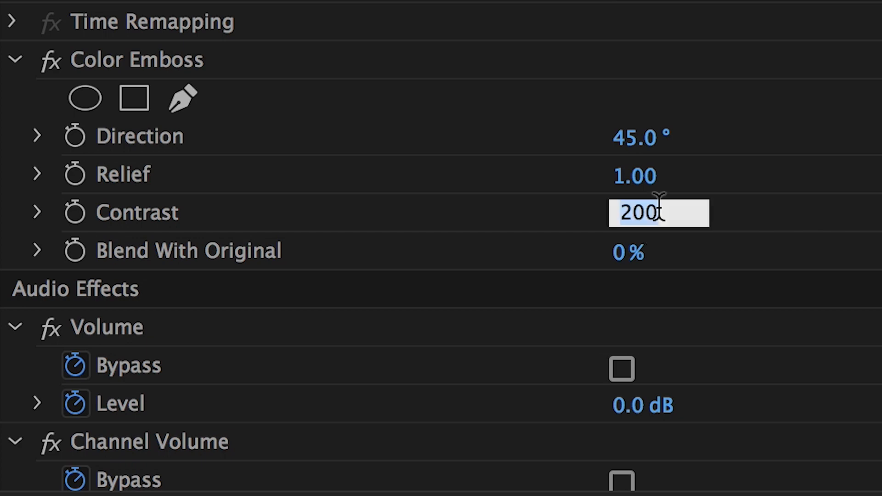
type("250")
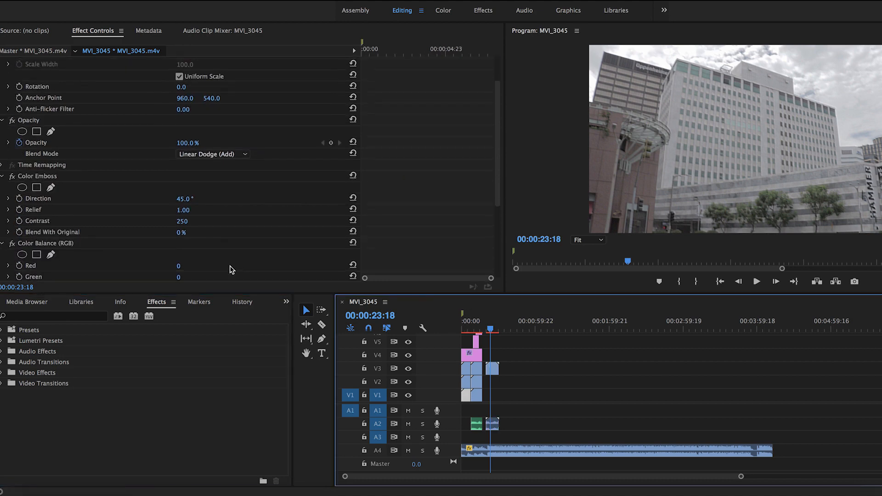
- Search the Effects panel for the Color Balance effects
scroll("down", 3)
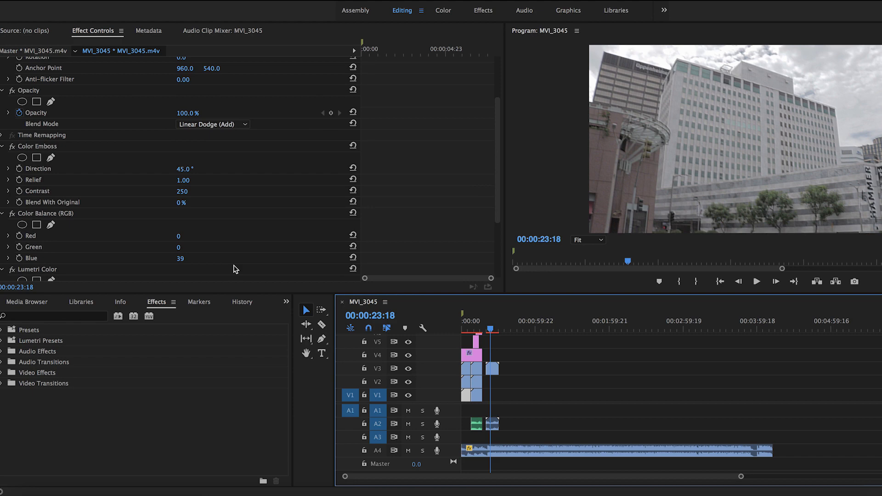
type("color balance")
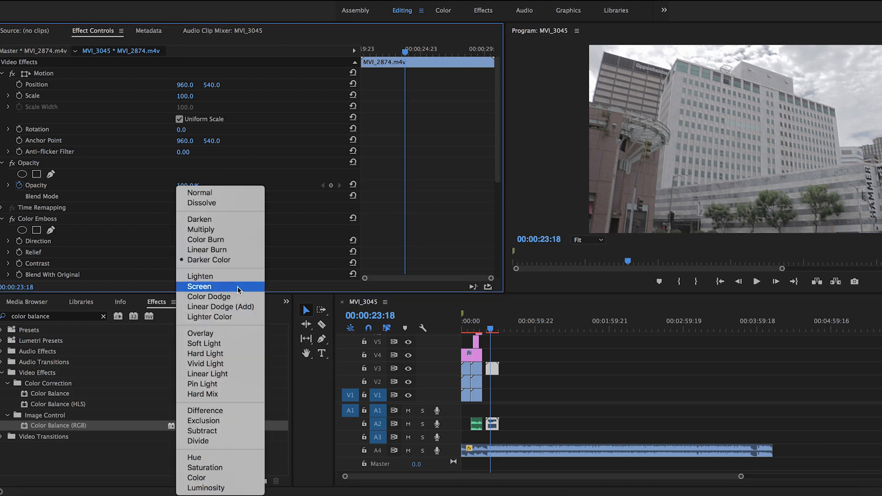
mouse_move(210, 316)
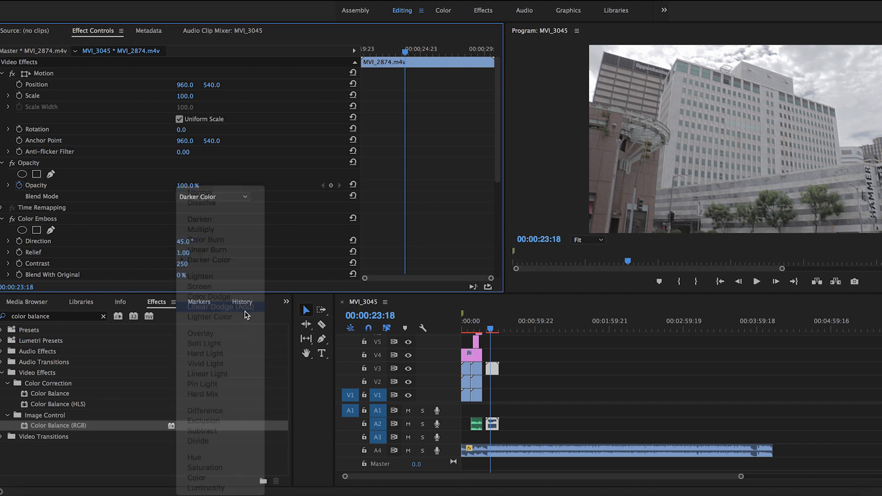
- Blend the embossed clip with Linear Dodge (Add) and give it Color Balance (RGB)
left_click(220, 307)
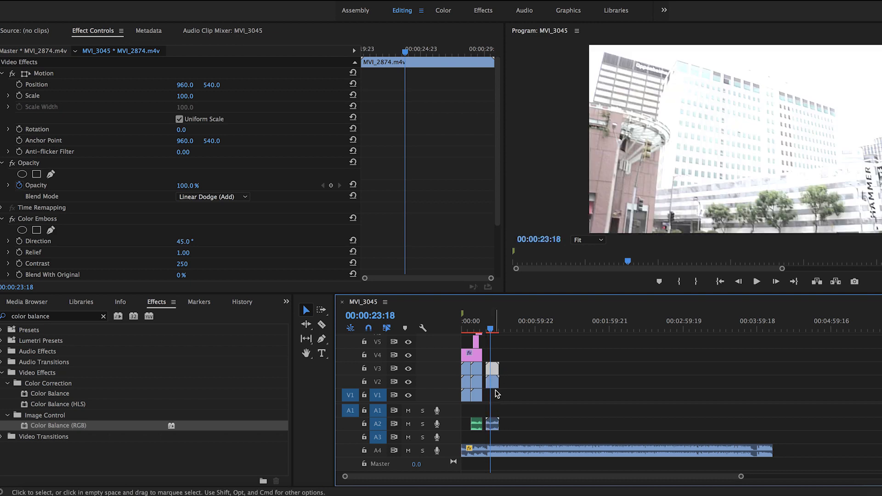
left_click(494, 396)
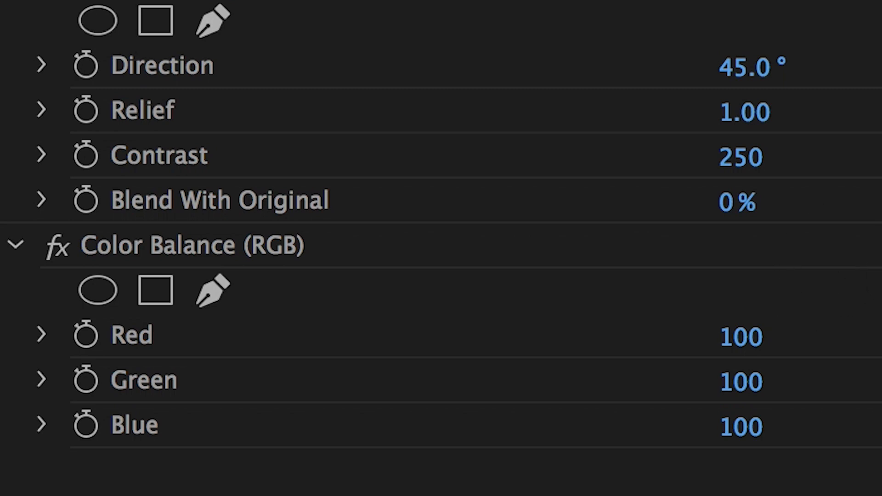
double_click(739, 382)
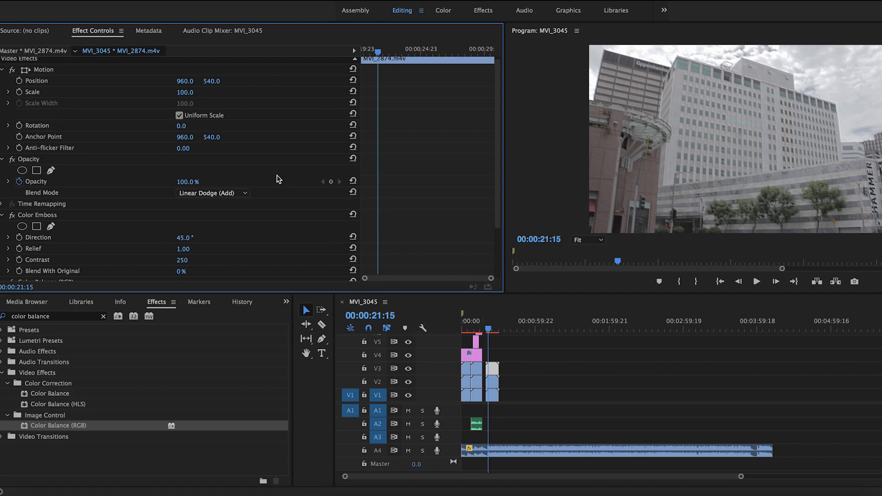
mouse_move(346, 22)
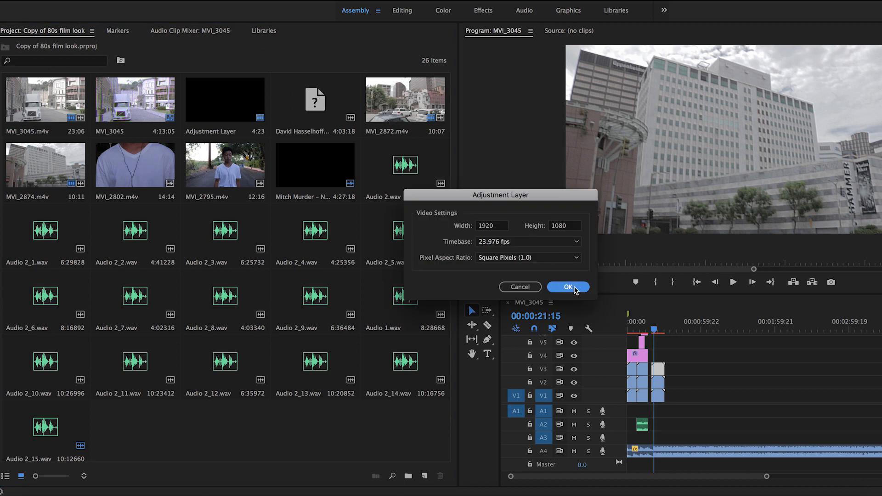
- Confirm the 1920×1080 adjustment layer and place it on V4 above the clips
left_click(567, 287)
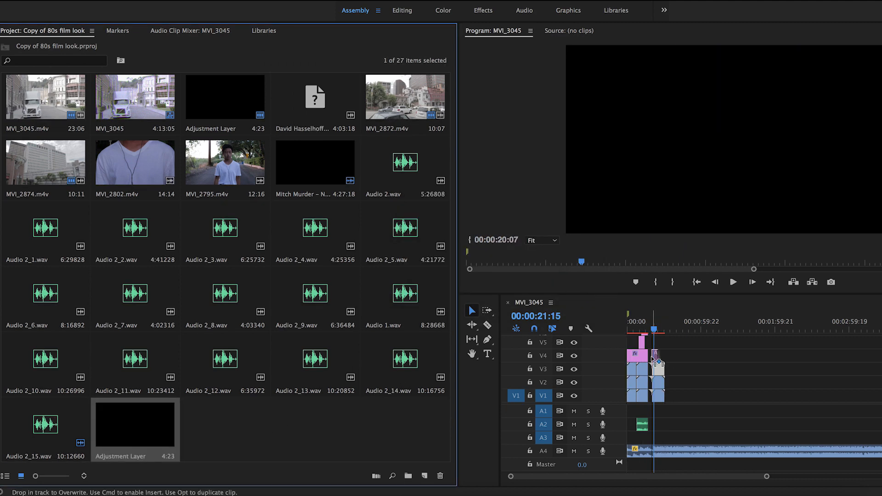
left_click(402, 10)
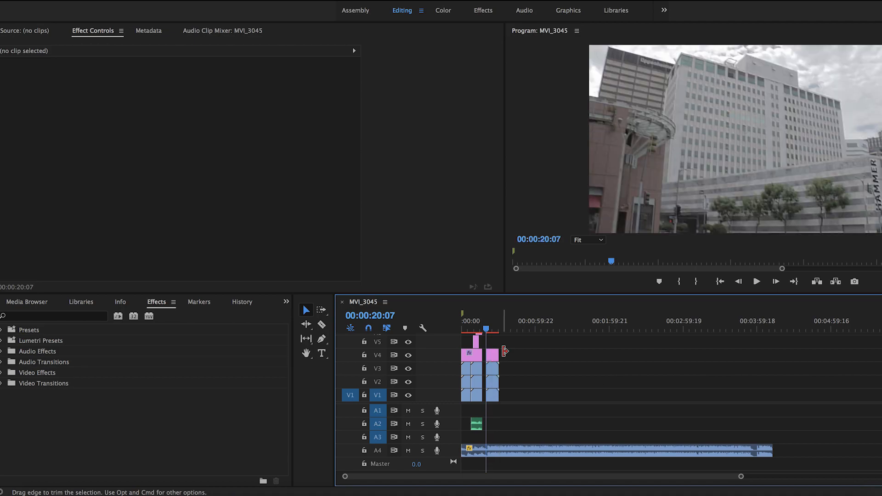
- Give the adjustment layer a Noise effect at 20% with colour noise
left_click(492, 355)
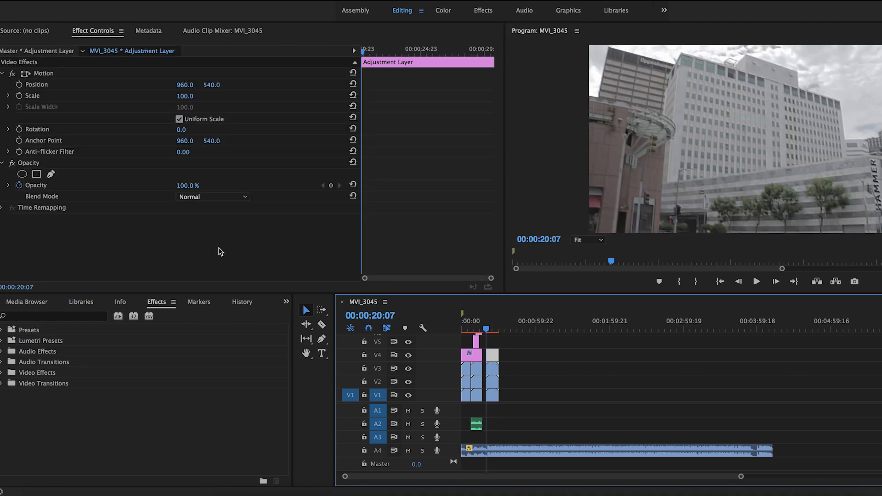
type("noise")
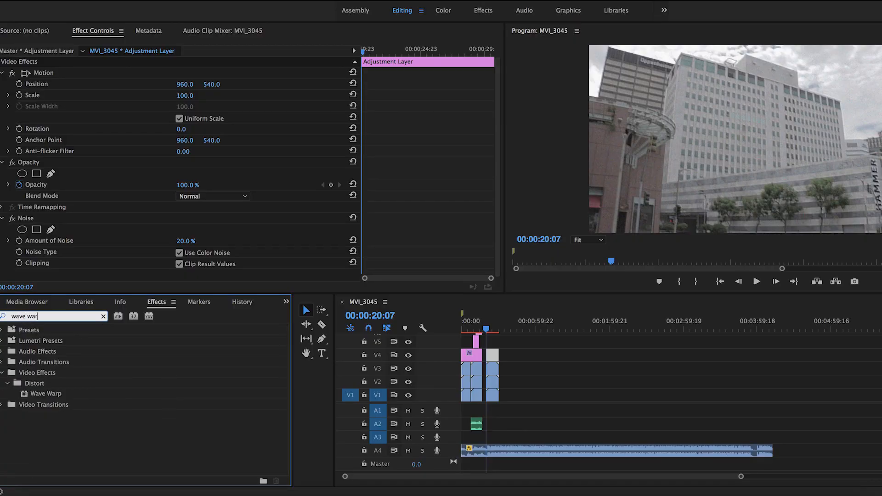
- Apply Wave Warp with width 1000, speed -0.1 and choose the wave pinning
left_click(44, 394)
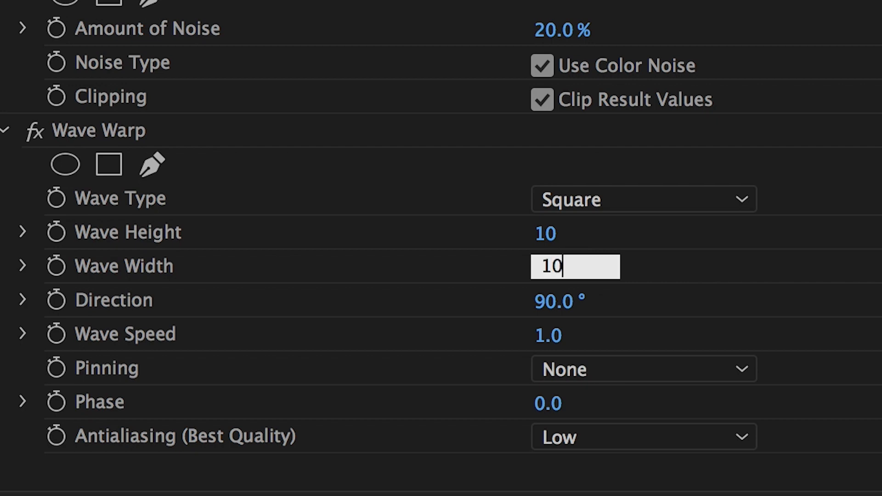
type("1000")
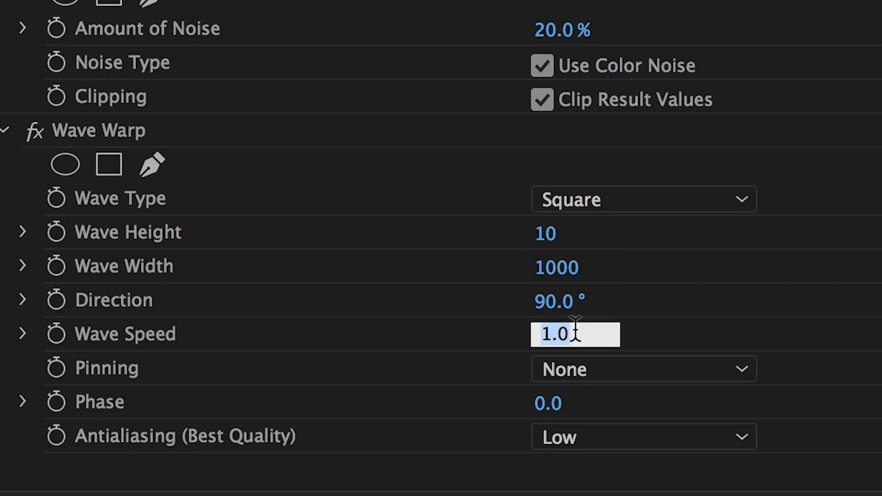
type("-0.1")
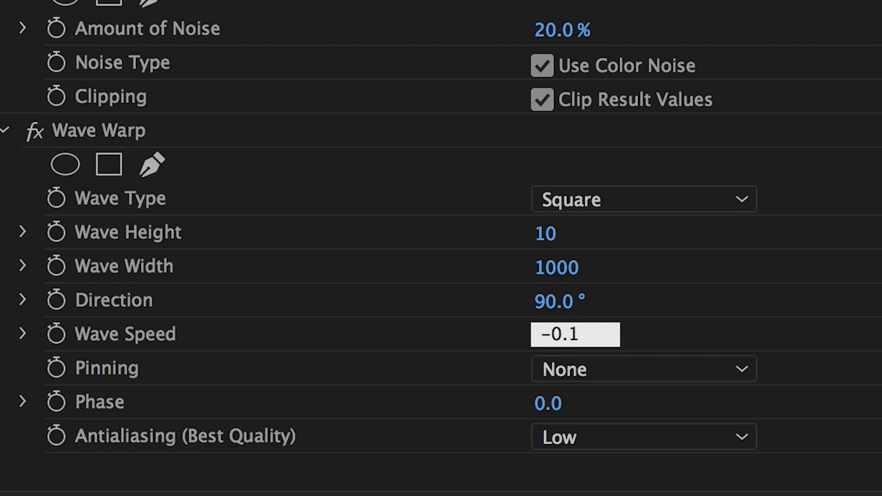
left_click(643, 369)
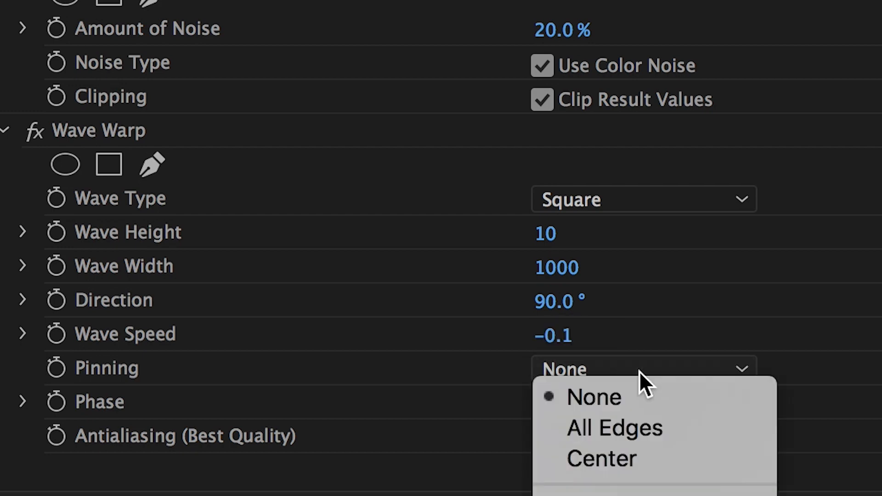
left_click(614, 427)
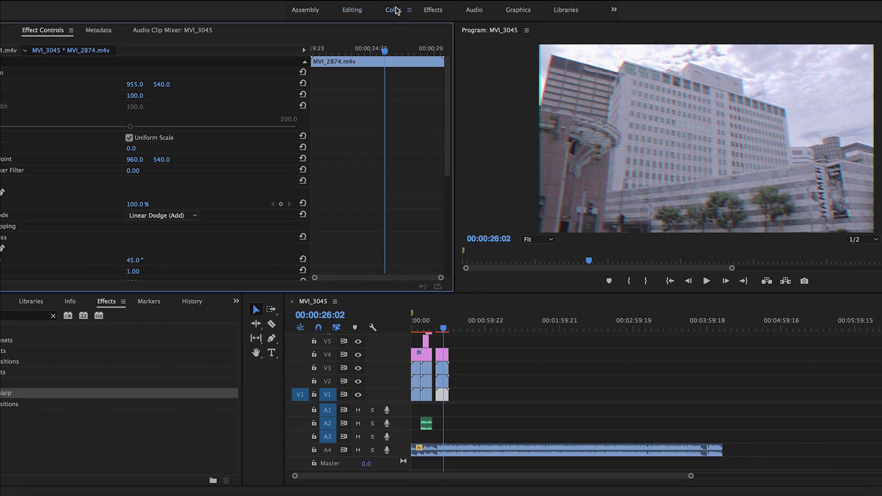
- Switch to the Color workspace and expand Lumetri Color's Creative section
left_click(392, 10)
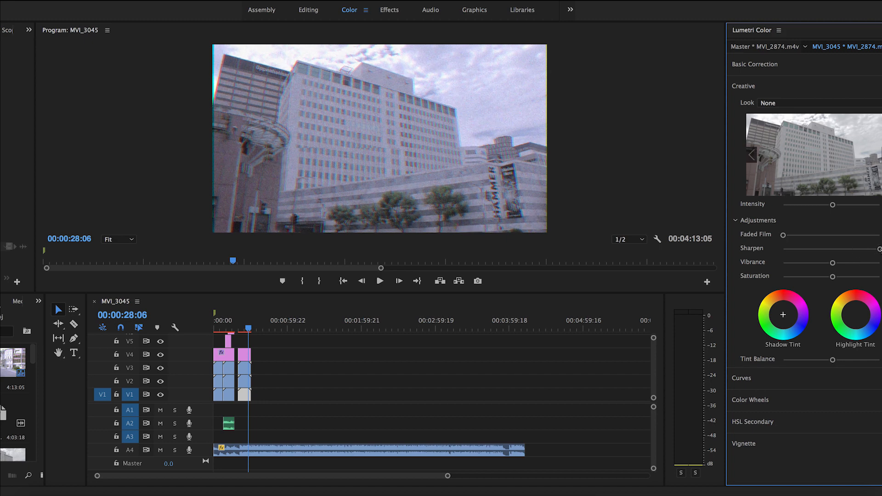
left_click(380, 282)
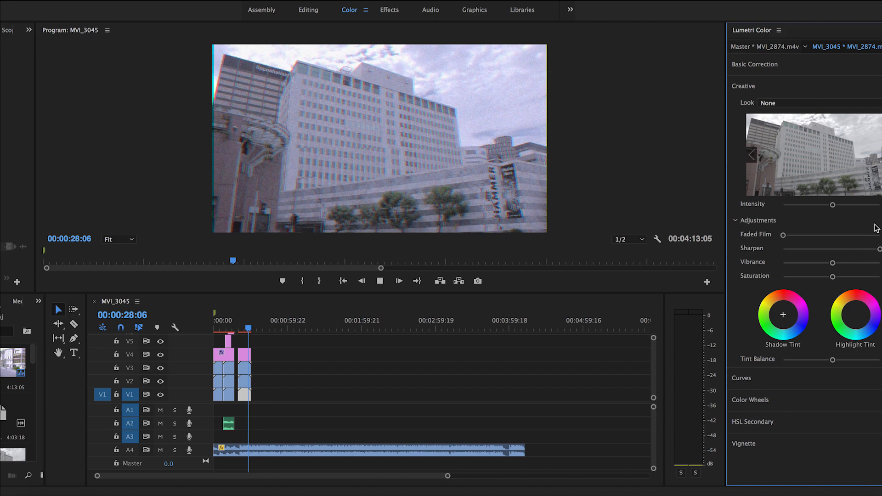